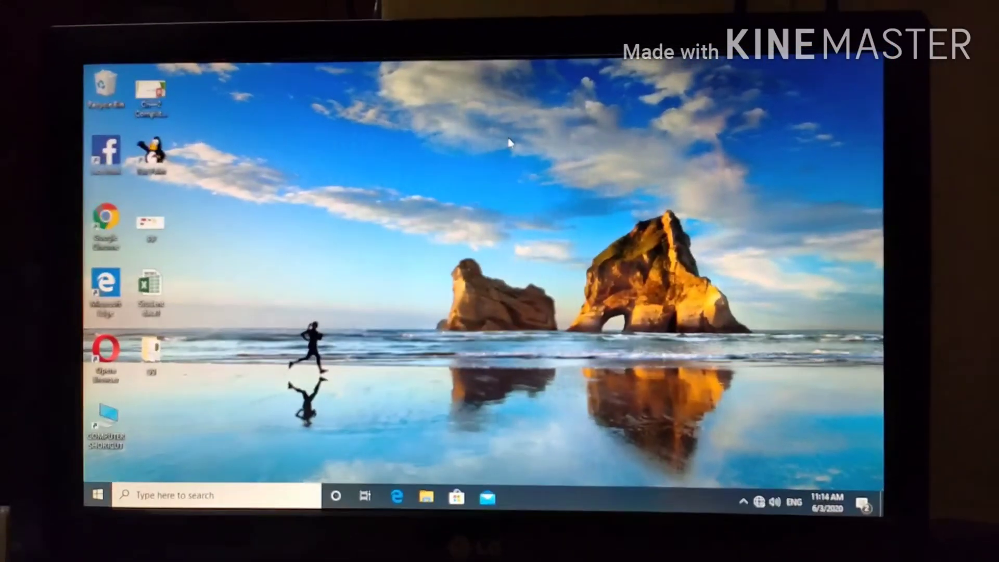
# - Open Personalize from the desktop right-click menu to reach the Background page
pyautogui.rightClick(506, 146)
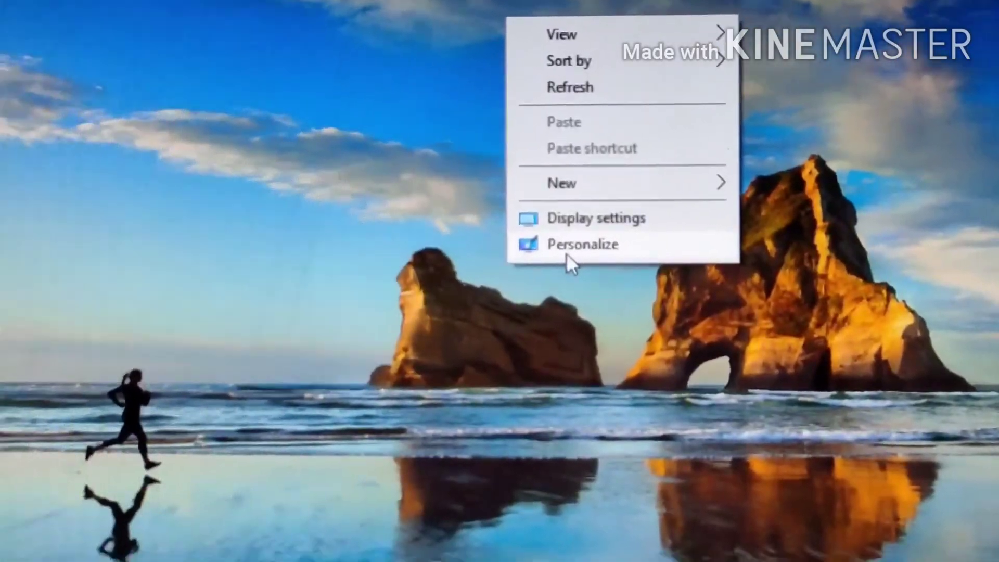
pyautogui.click(582, 244)
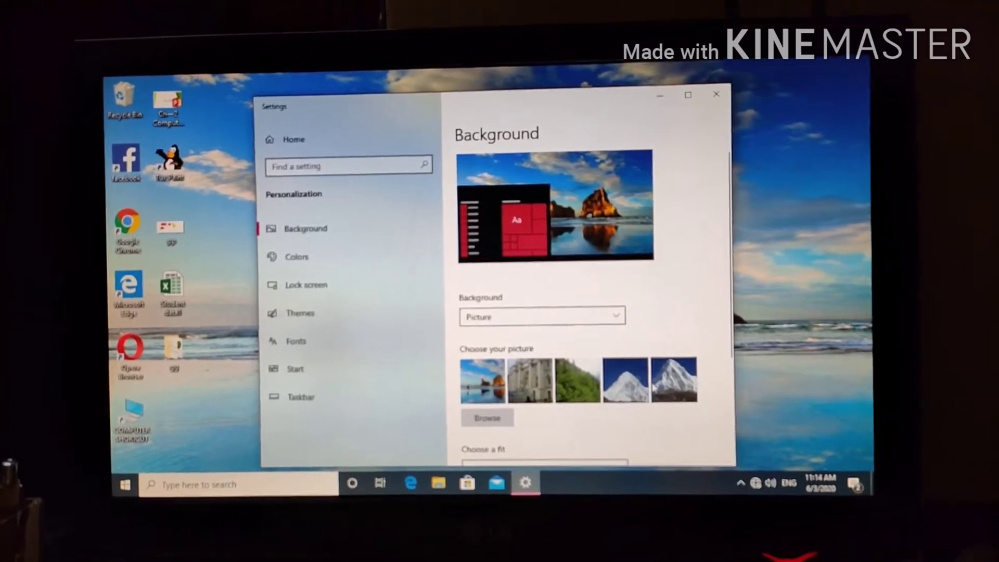
# - Choose the snowy mountain peak thumbnail as the desktop picture
pyautogui.click(672, 379)
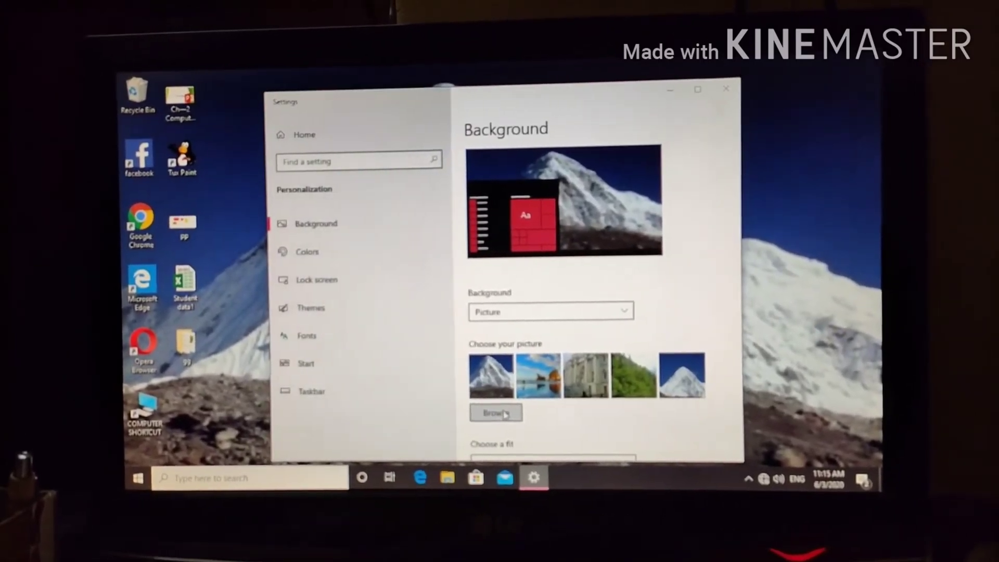
# - Browse to the snowy valley photo in .thumbnails, set it as wallpaper, and close Settings
pyautogui.click(496, 412)
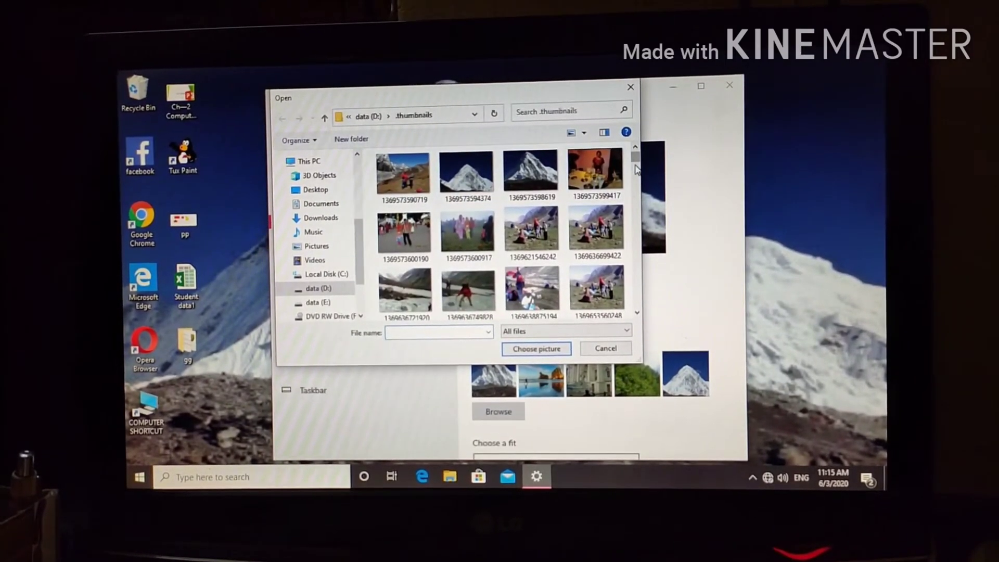
pyautogui.click(404, 290)
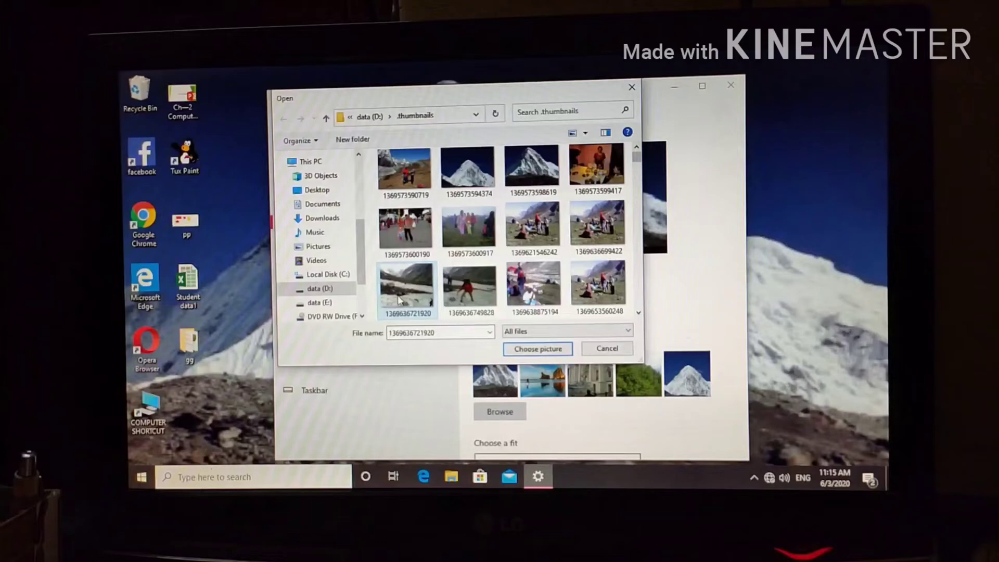
pyautogui.click(536, 349)
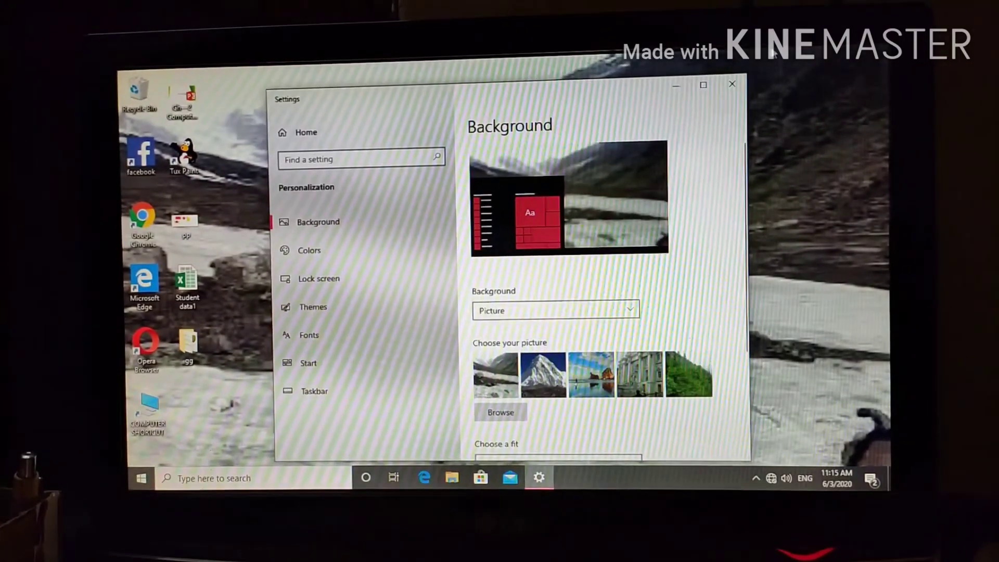
pyautogui.click(731, 83)
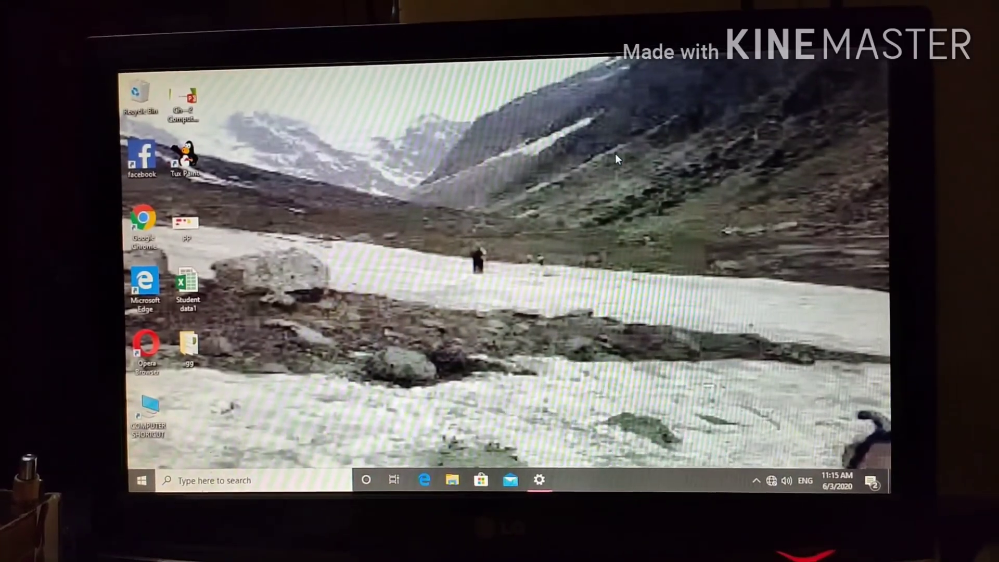
# - Reopen Personalize and change the wallpaper fit to Center
pyautogui.rightClick(614, 159)
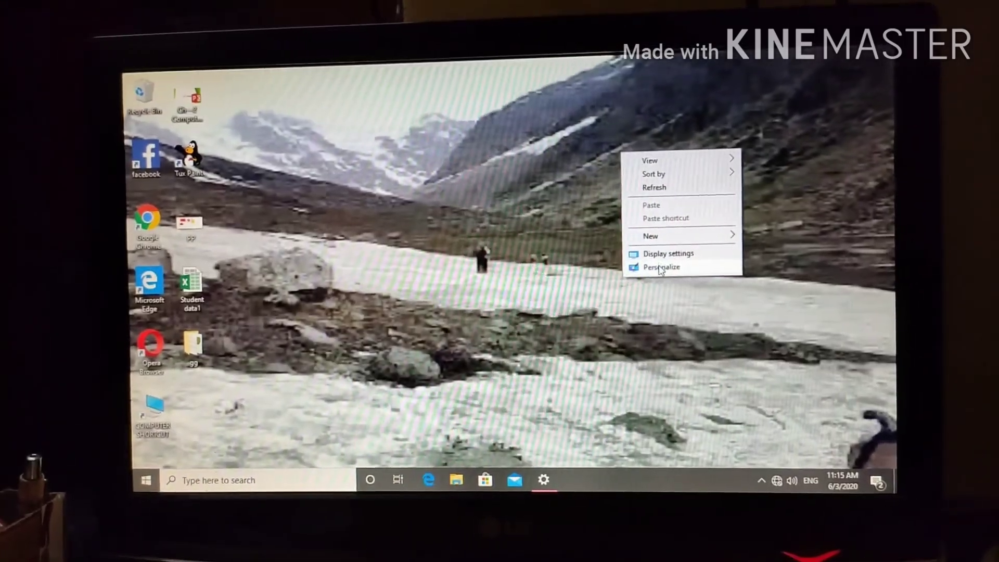
pyautogui.click(663, 267)
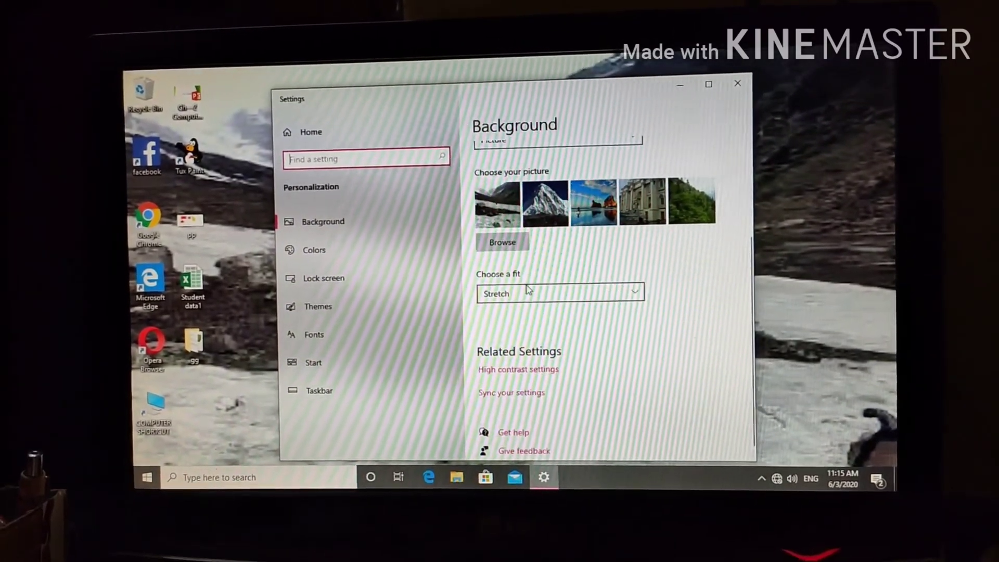
pyautogui.click(559, 292)
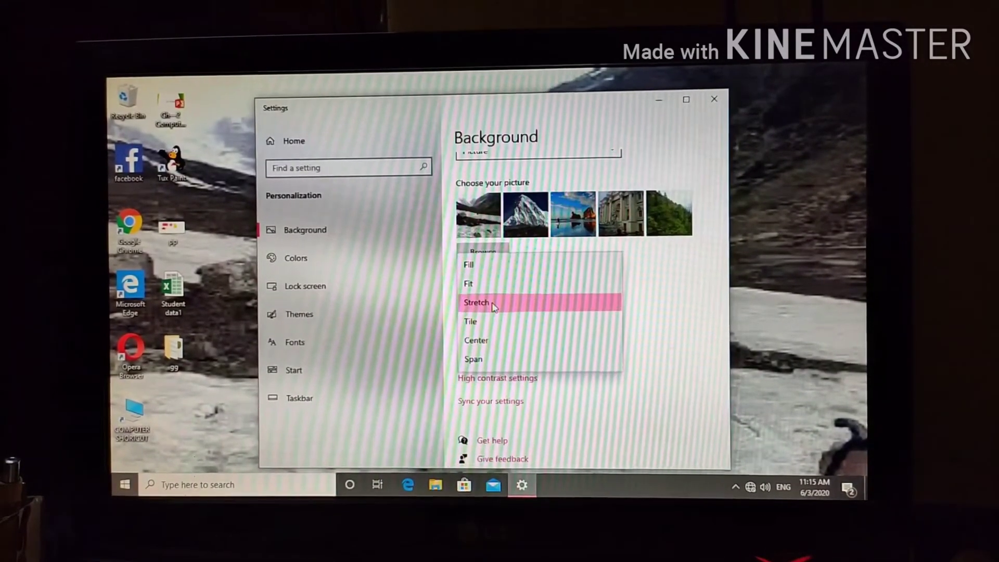
pyautogui.moveTo(478, 341)
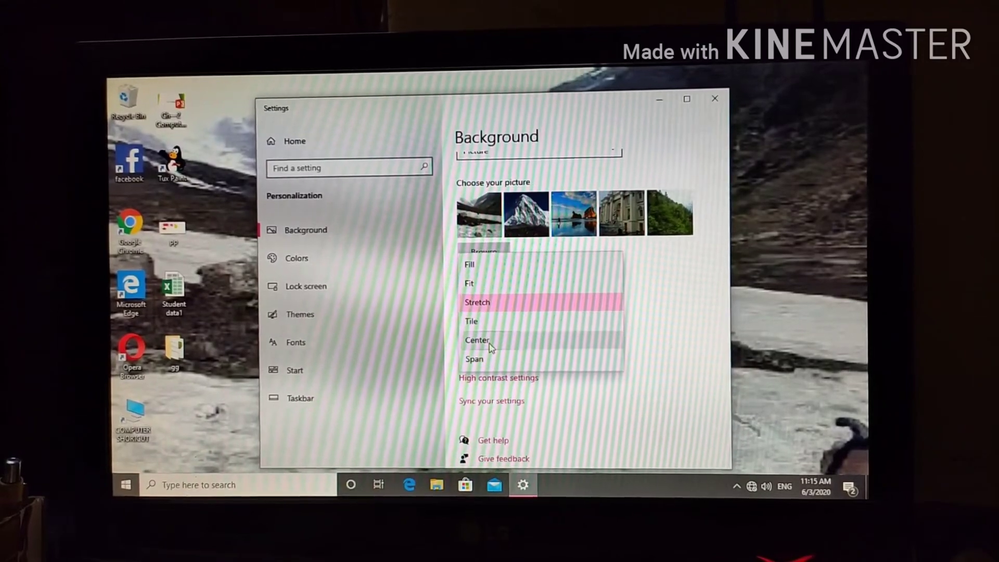
pyautogui.click(477, 340)
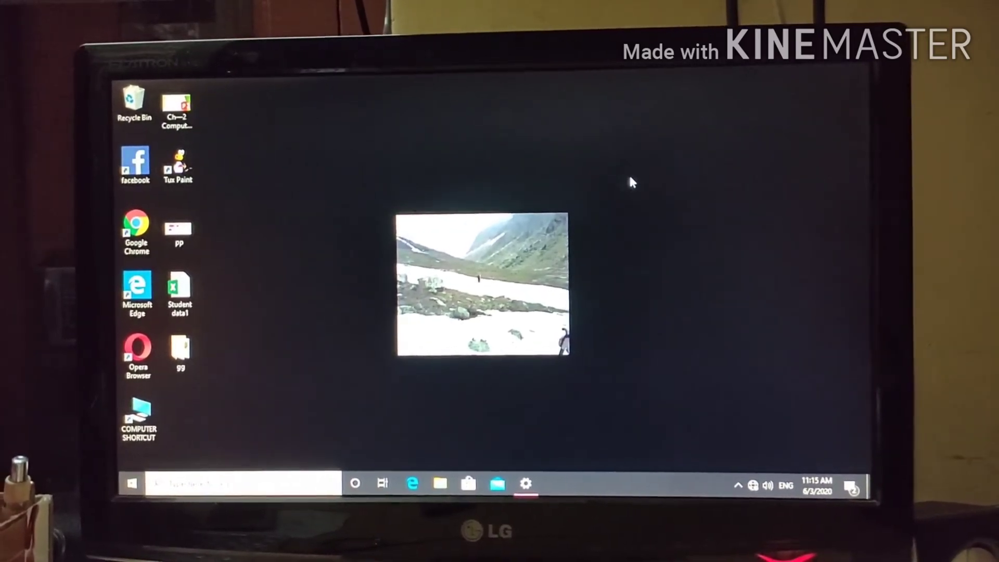
# - Set a pink background colour, then go to Lock screen settings
pyautogui.rightClick(630, 183)
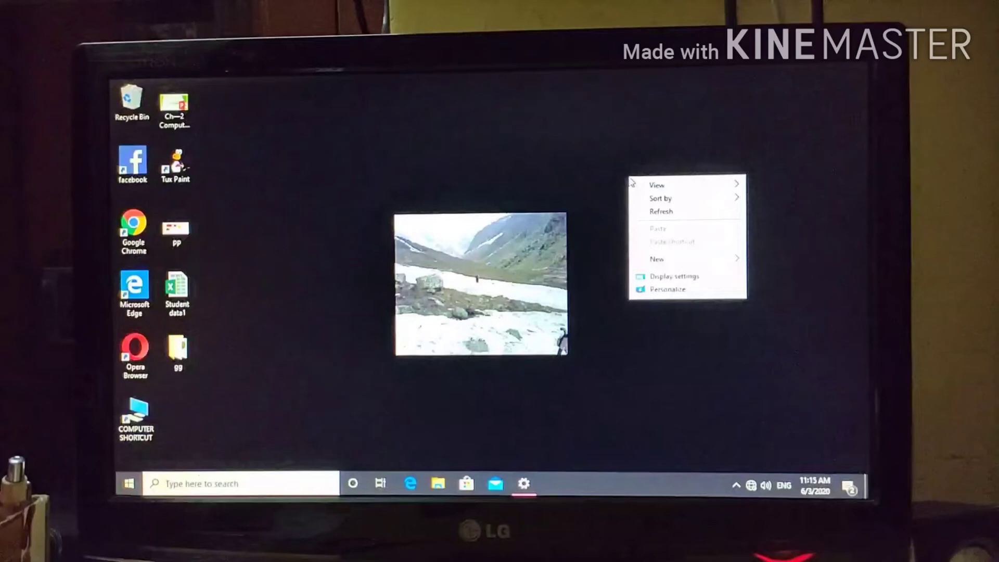
pyautogui.click(726, 147)
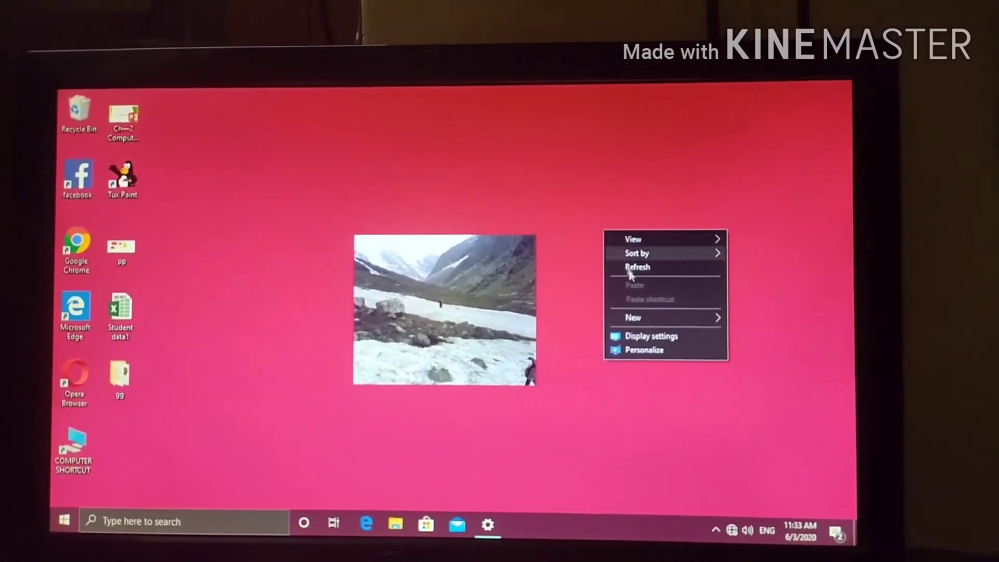
pyautogui.click(644, 349)
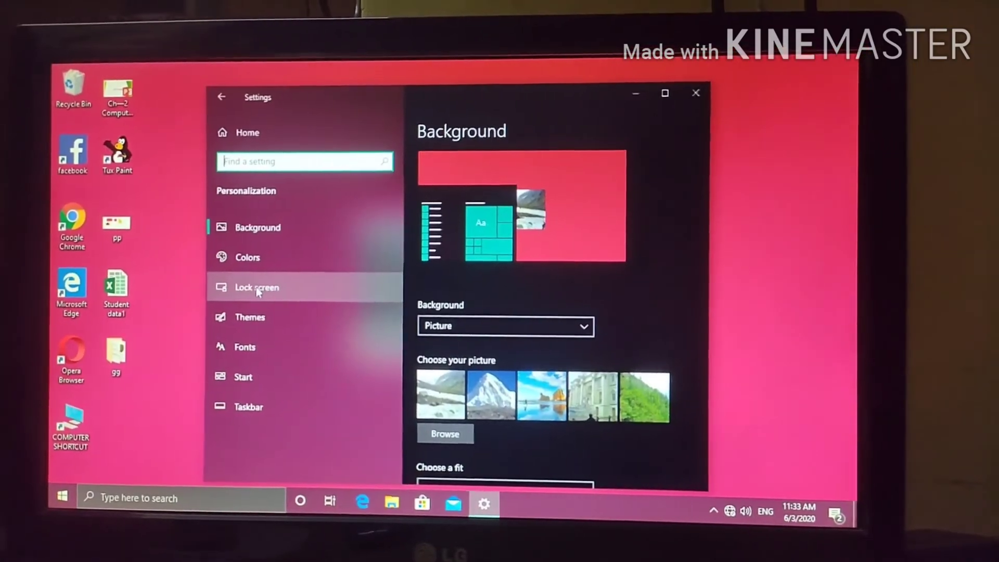
pyautogui.click(256, 287)
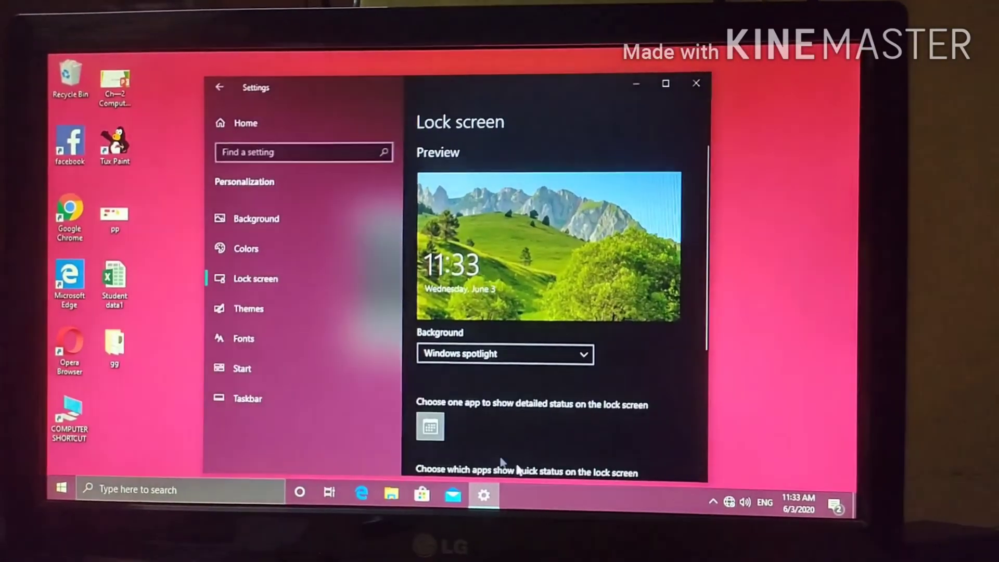
pyautogui.scroll(-3)
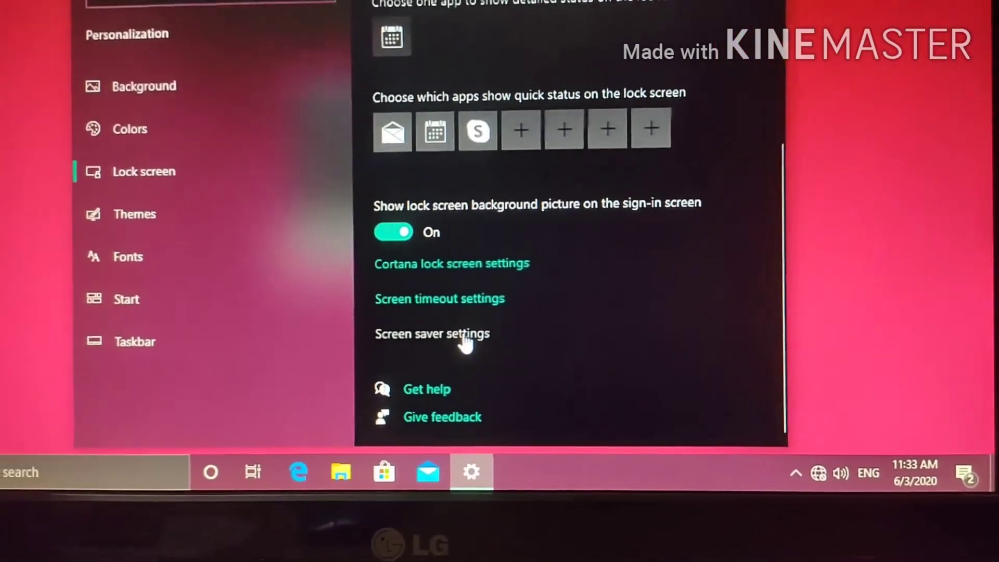
# - Select Bubbles in Screen Saver Settings, apply it, and confirm with OK
pyautogui.click(431, 333)
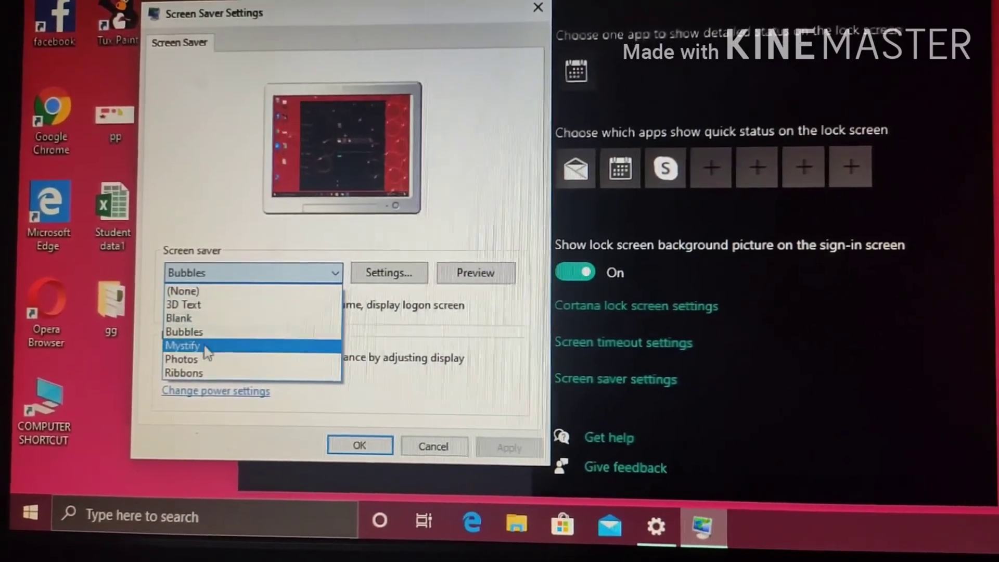
pyautogui.click(183, 344)
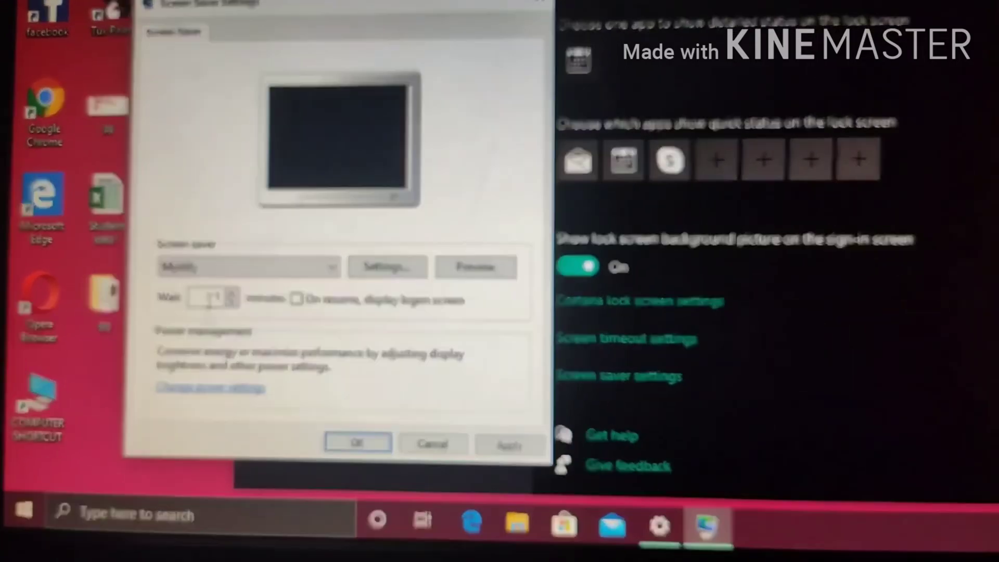
pyautogui.click(255, 264)
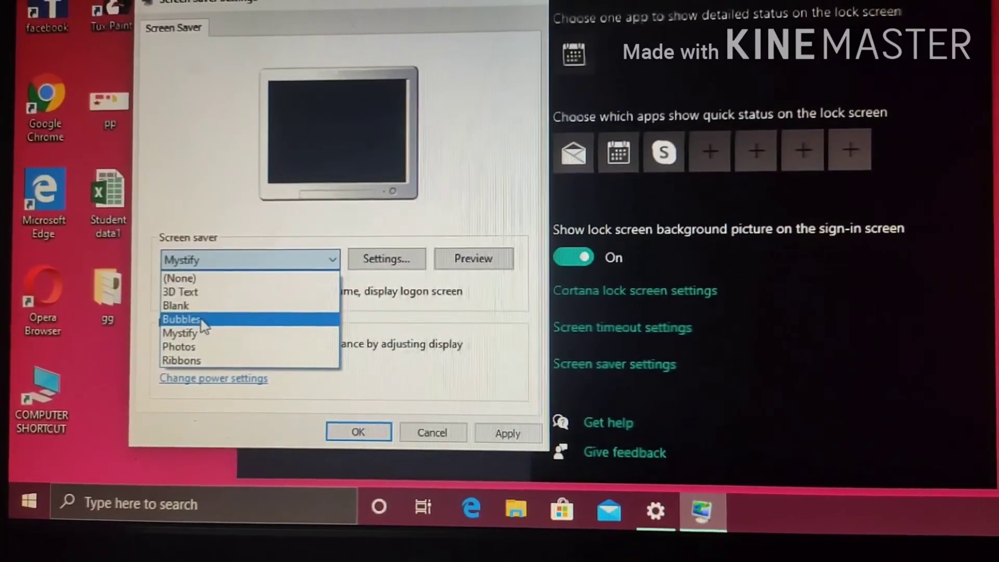
pyautogui.click(181, 319)
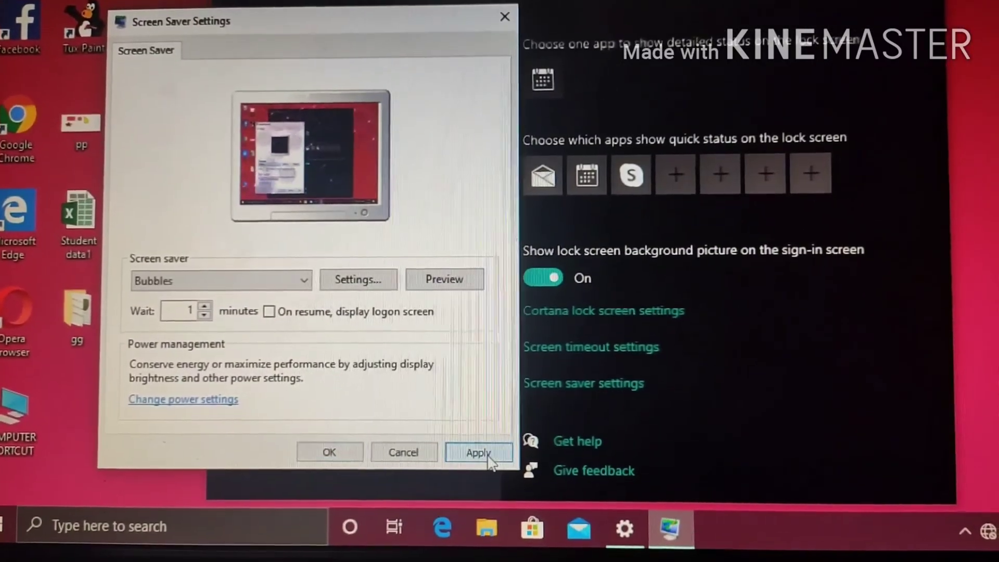
pyautogui.click(478, 452)
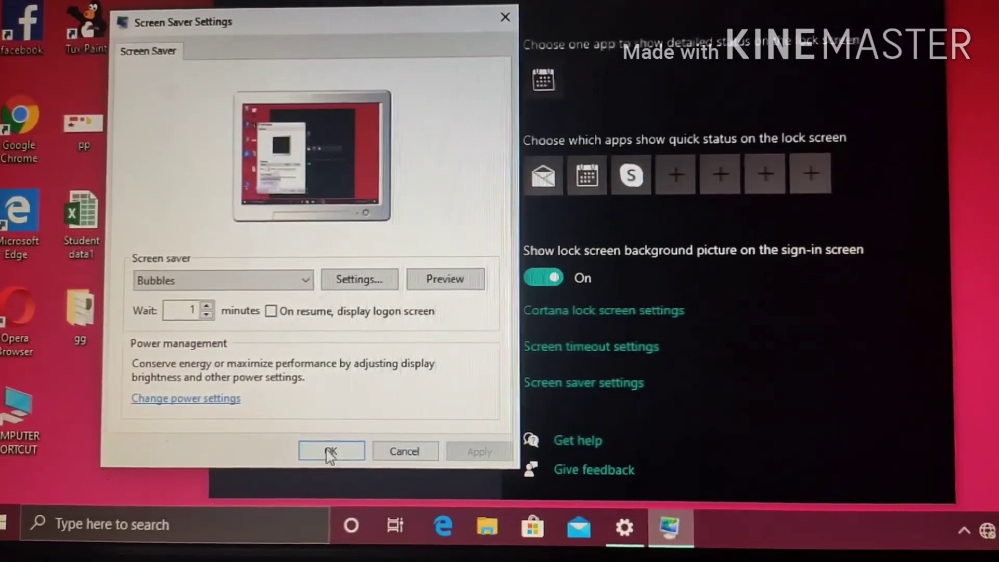
pyautogui.click(331, 451)
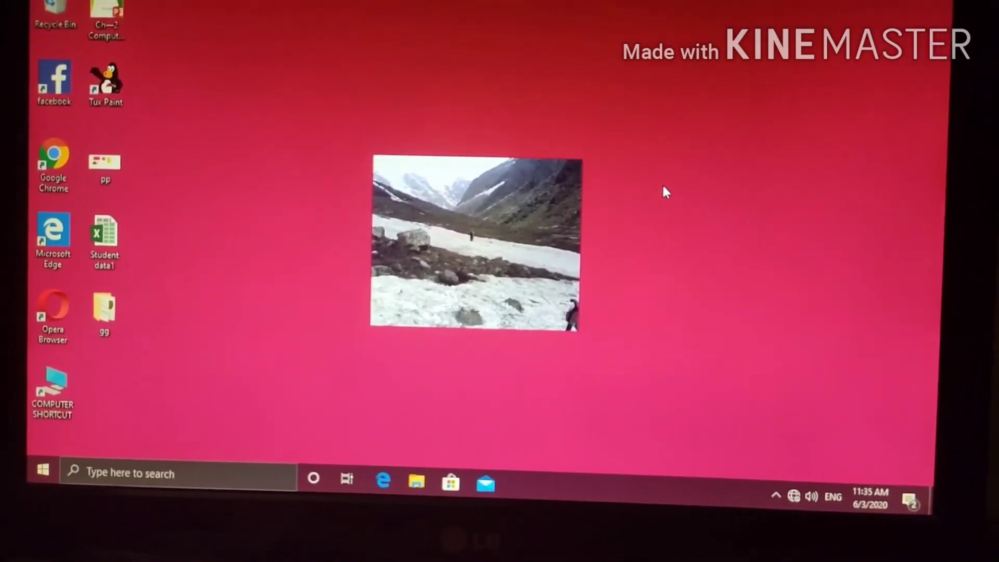
# - Reopen Personalize from the desktop menu and go to the Colors page
pyautogui.rightClick(665, 191)
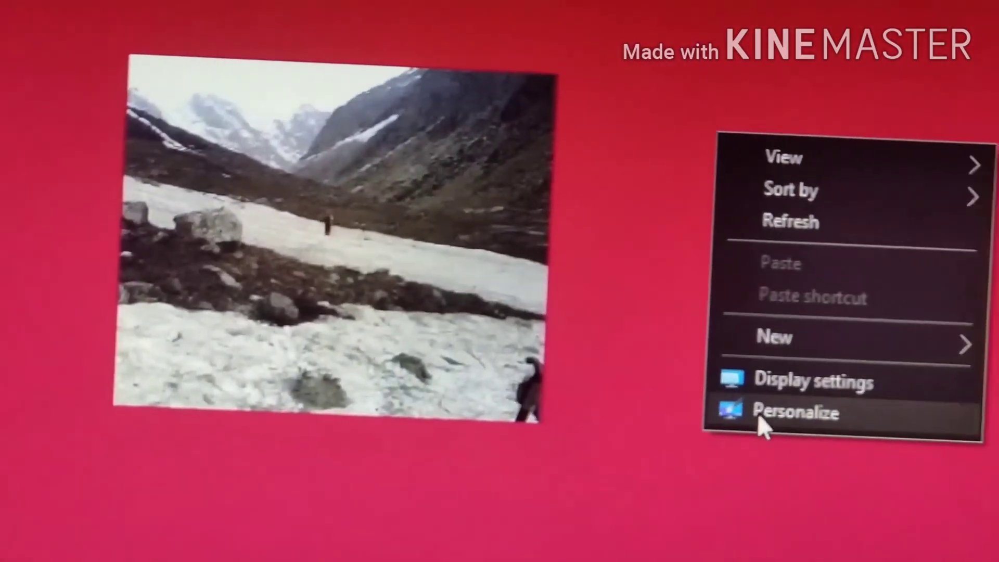
pyautogui.click(791, 412)
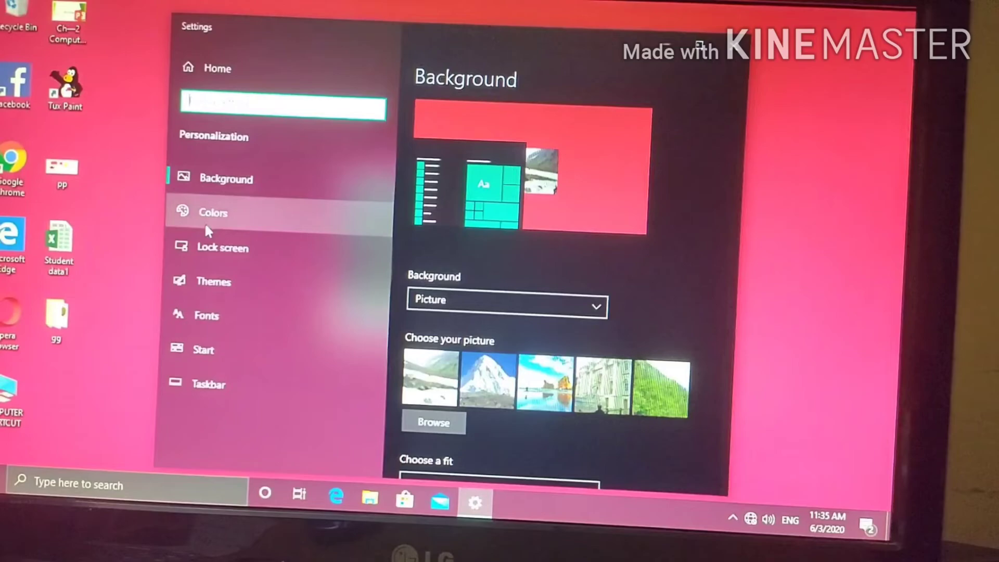
pyautogui.click(212, 212)
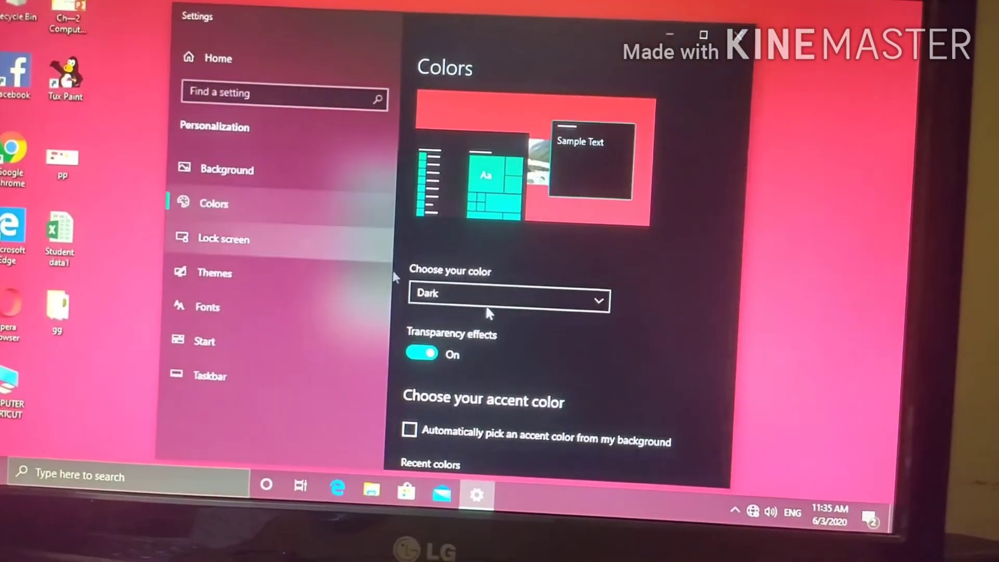
pyautogui.click(228, 169)
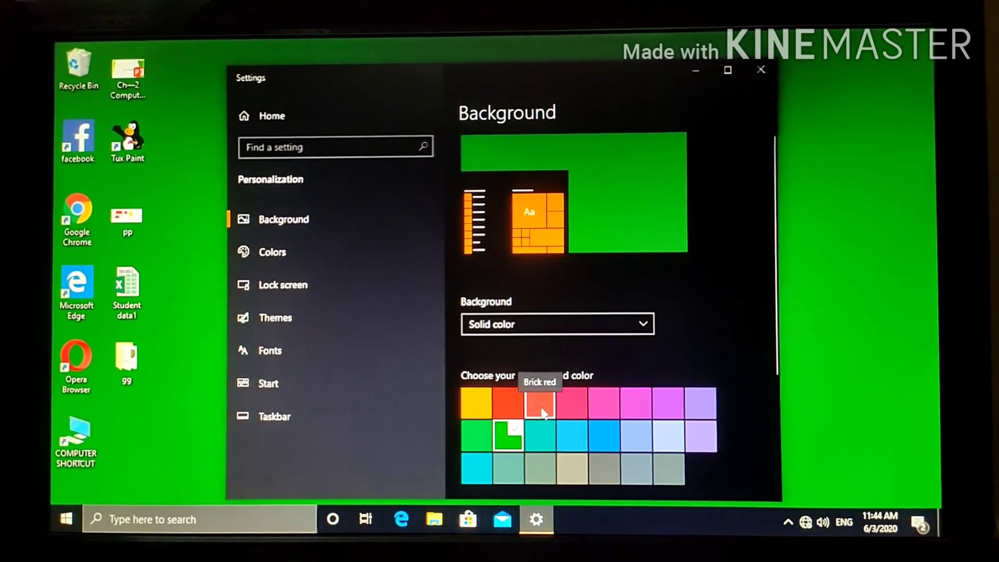
pyautogui.moveTo(572, 387)
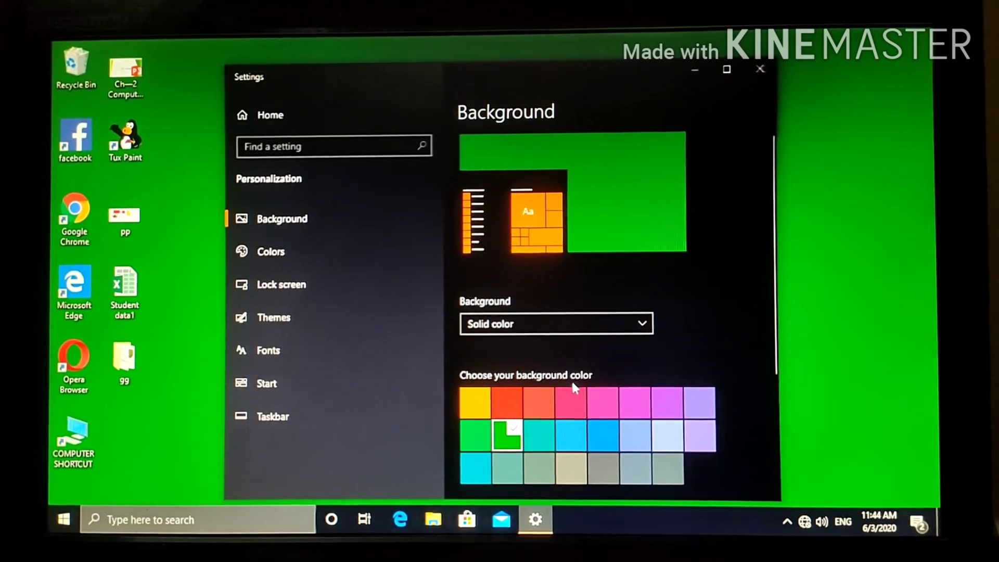
# - Try red, pink, teal, lavender and beige swatches, settle on blue, and close Settings
pyautogui.click(536, 403)
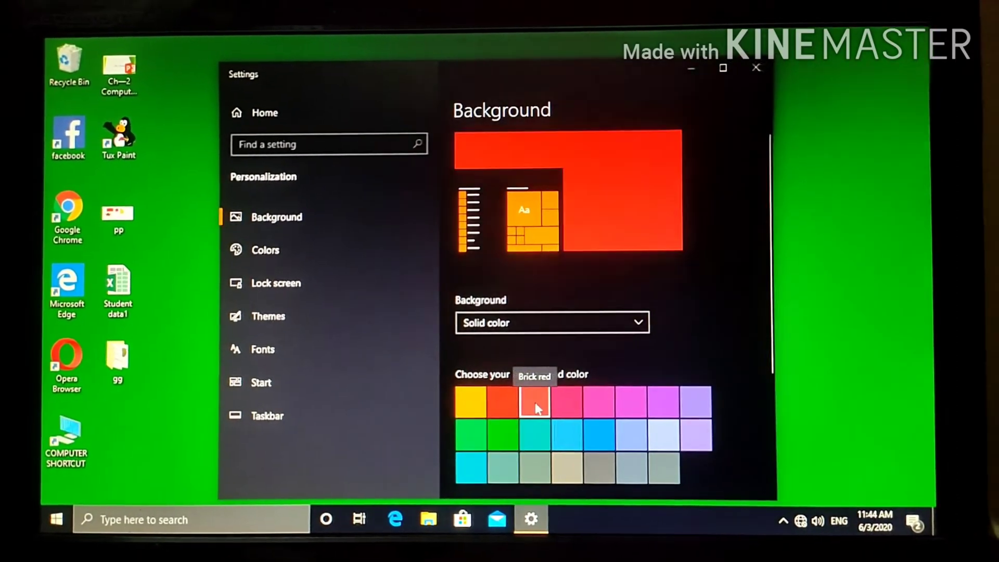
pyautogui.click(533, 405)
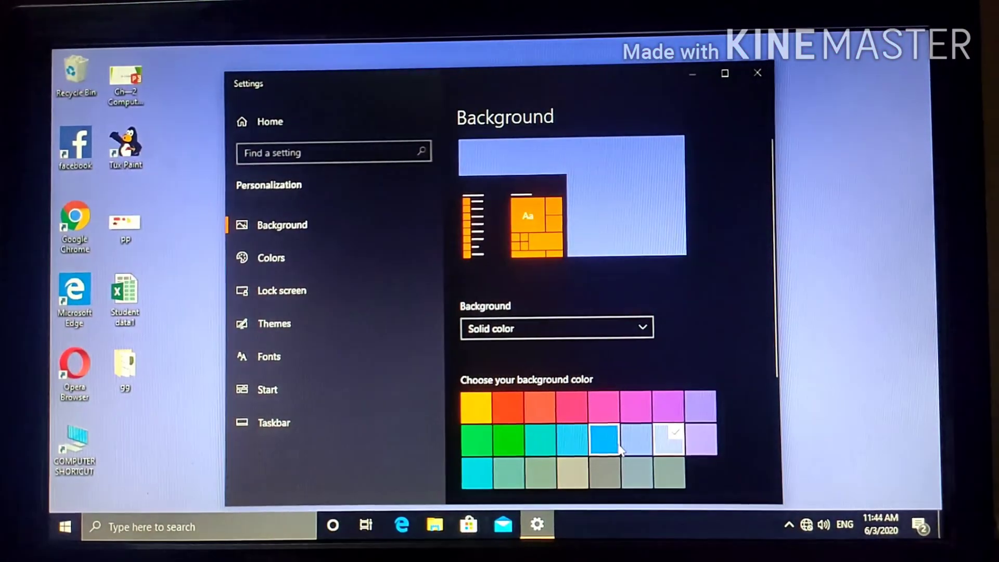
pyautogui.click(604, 404)
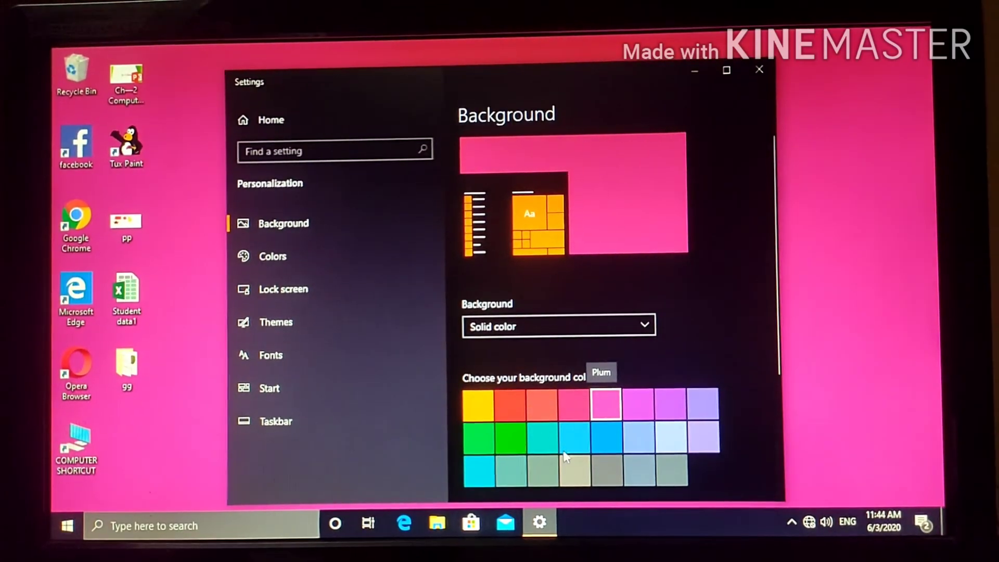
pyautogui.click(487, 460)
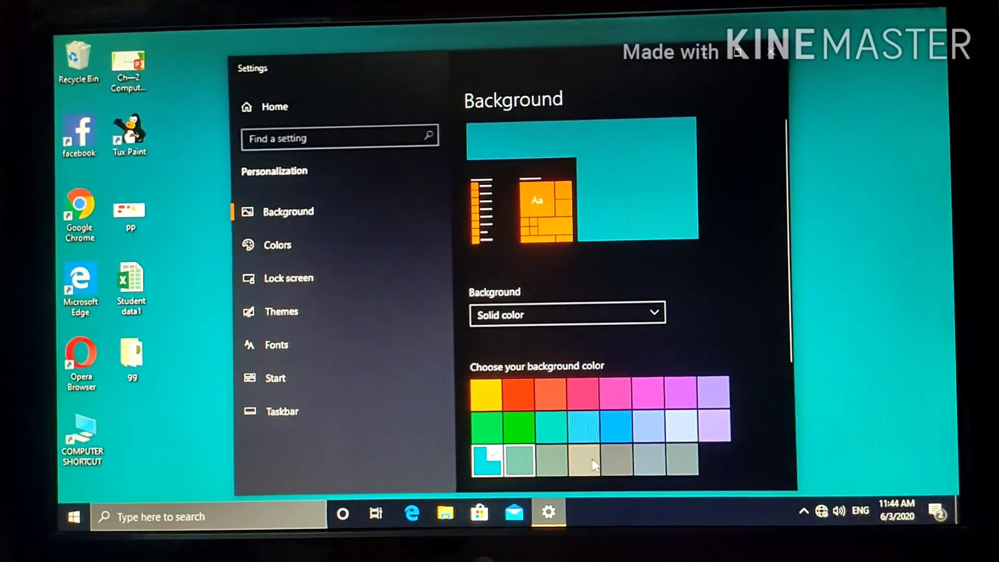
pyautogui.click(593, 460)
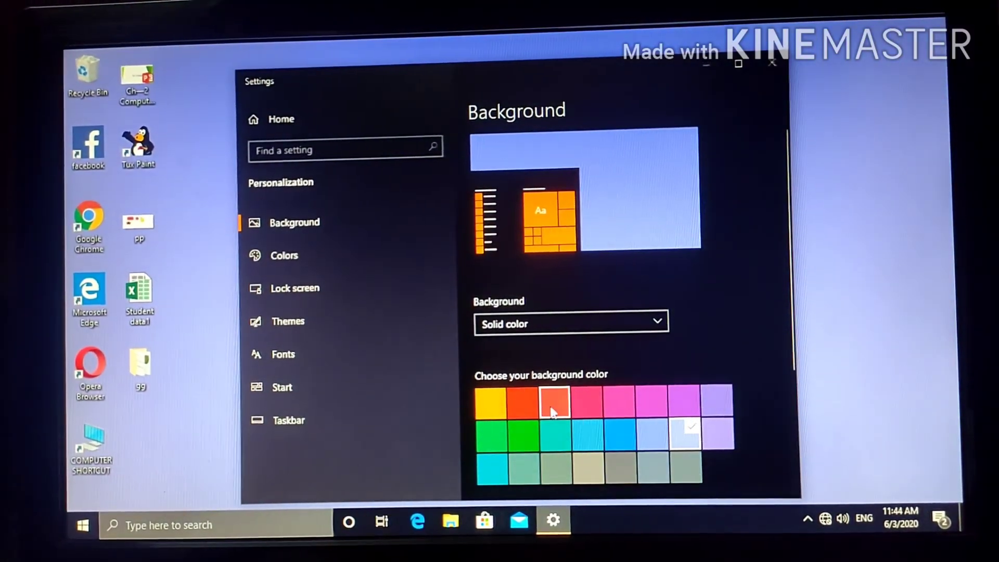
pyautogui.click(522, 437)
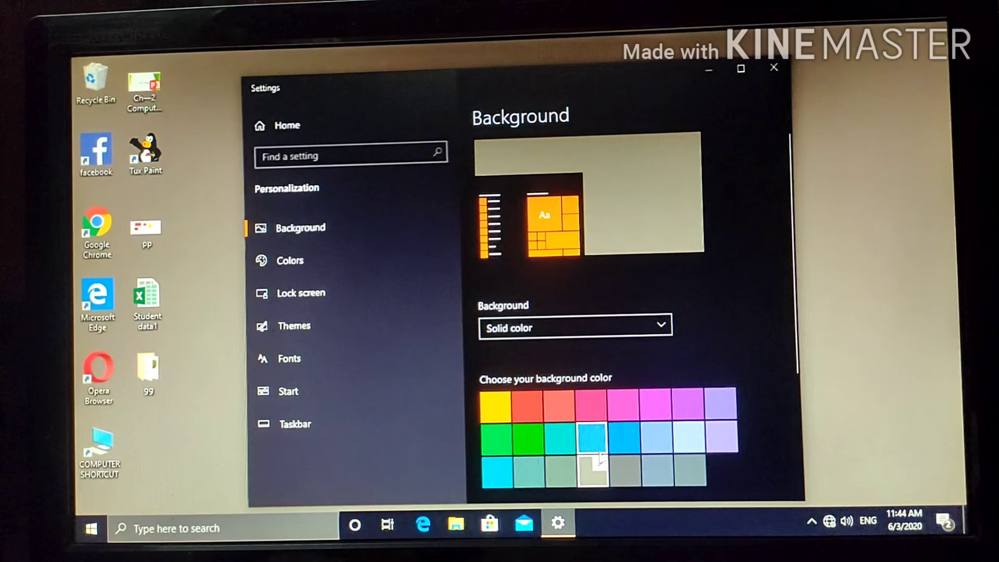
pyautogui.click(592, 437)
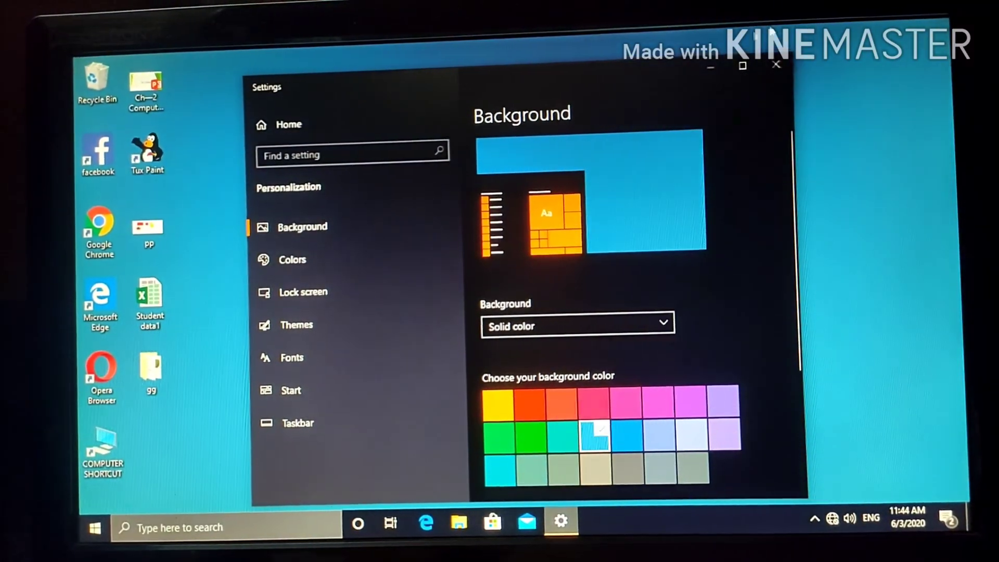
pyautogui.click(776, 64)
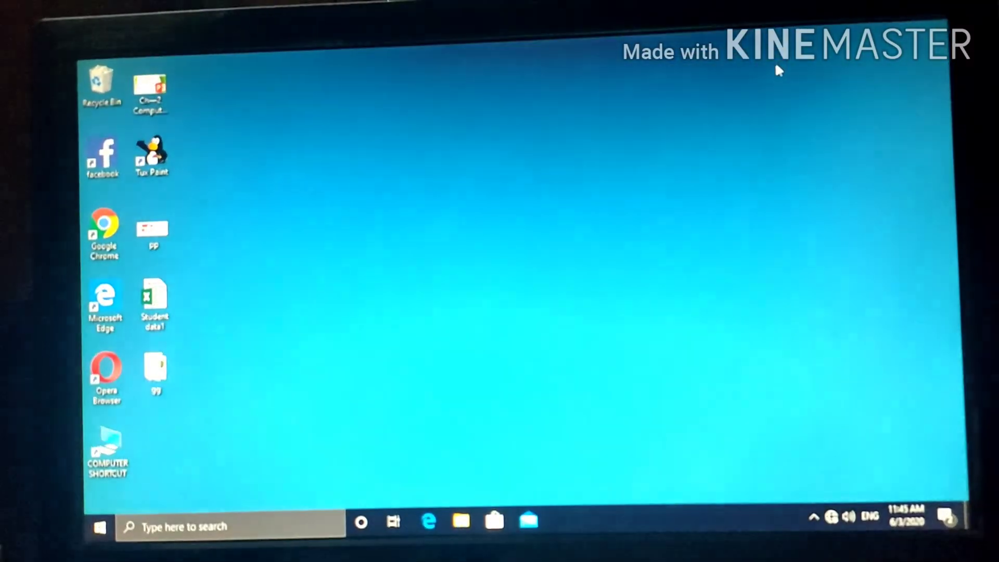